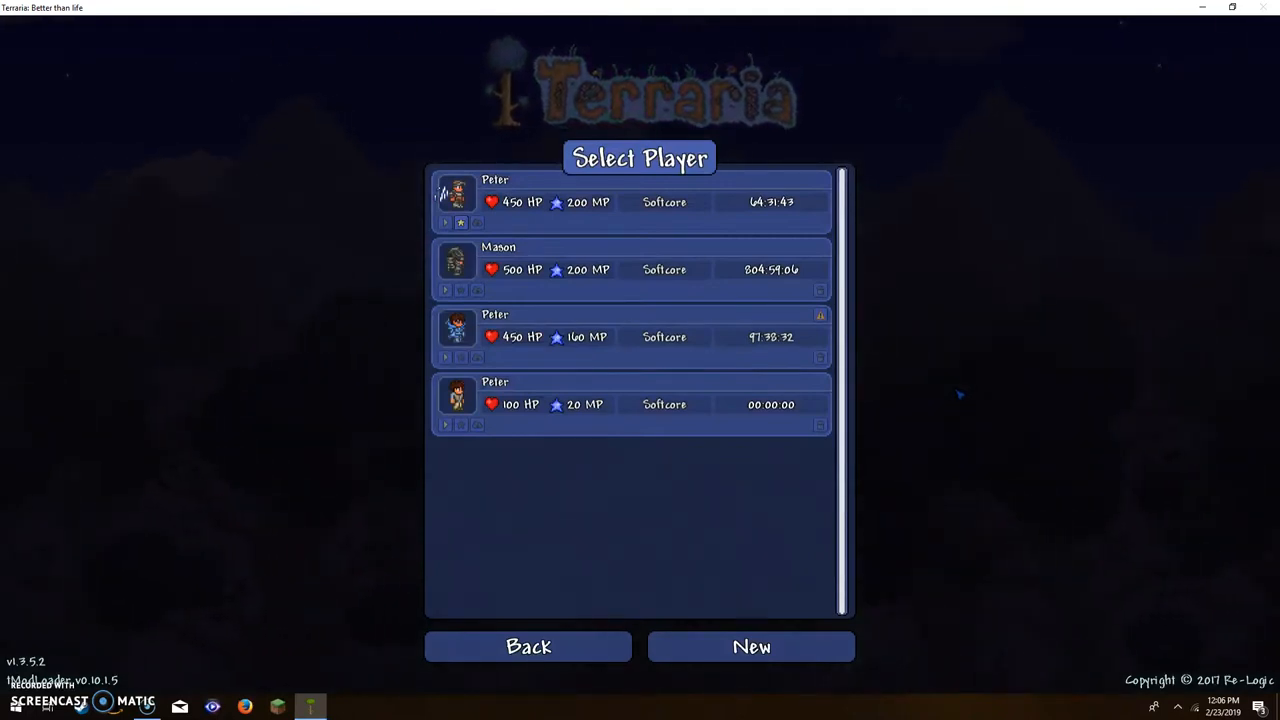
Step: Leave the Select Player screen and return to the tModLoader main menu
{"action": "left_click", "coordinate": [528, 646]}
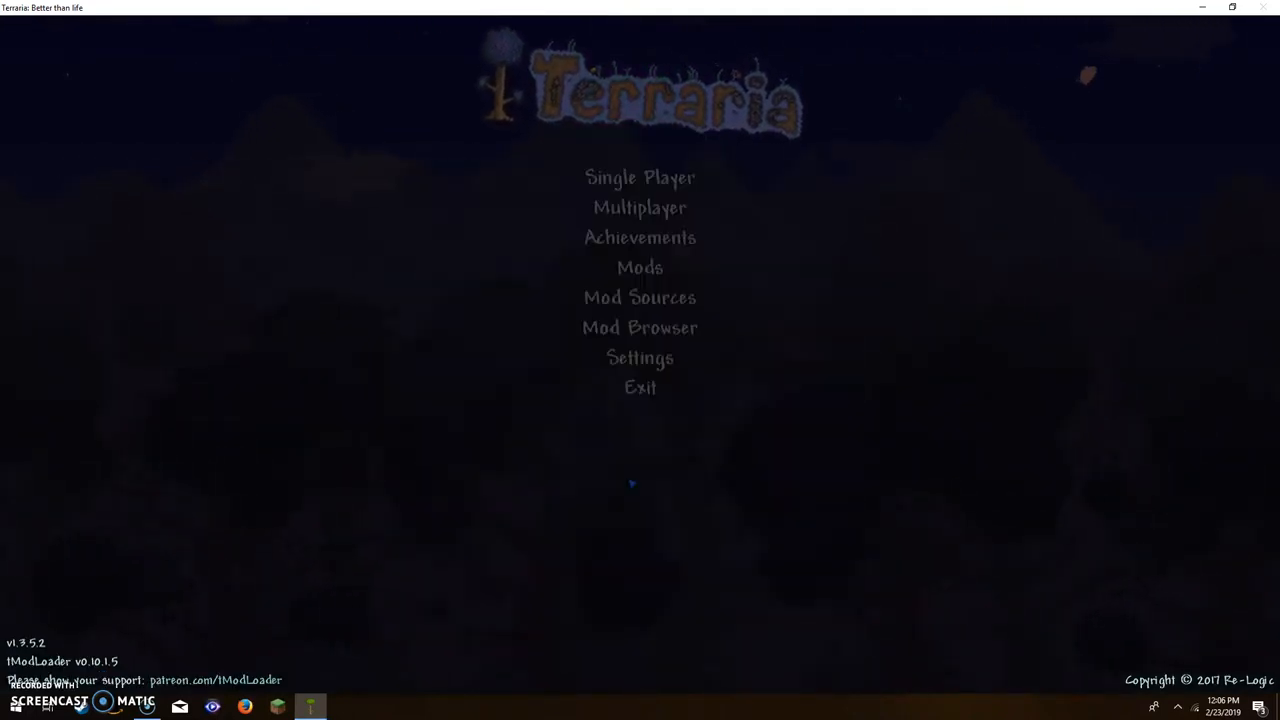
{"action": "left_click", "coordinate": [640, 268]}
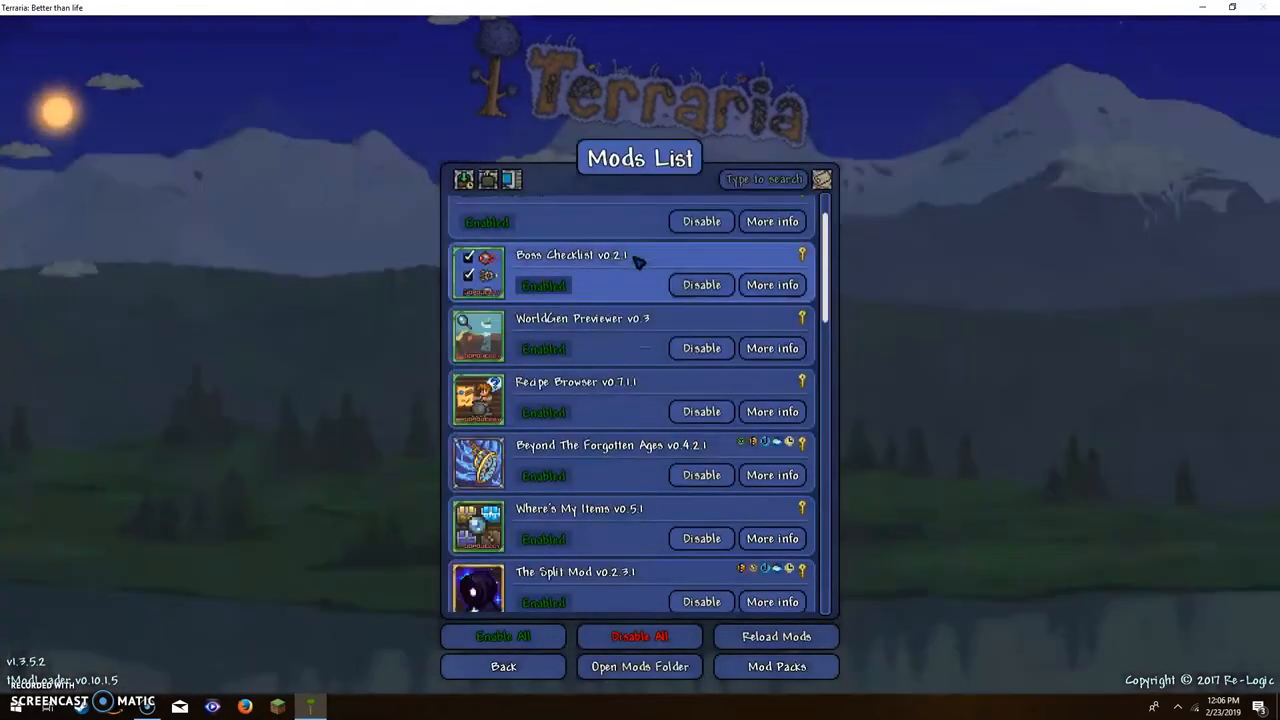
{"action": "scroll", "scroll_direction": "down", "scroll_amount": 3}
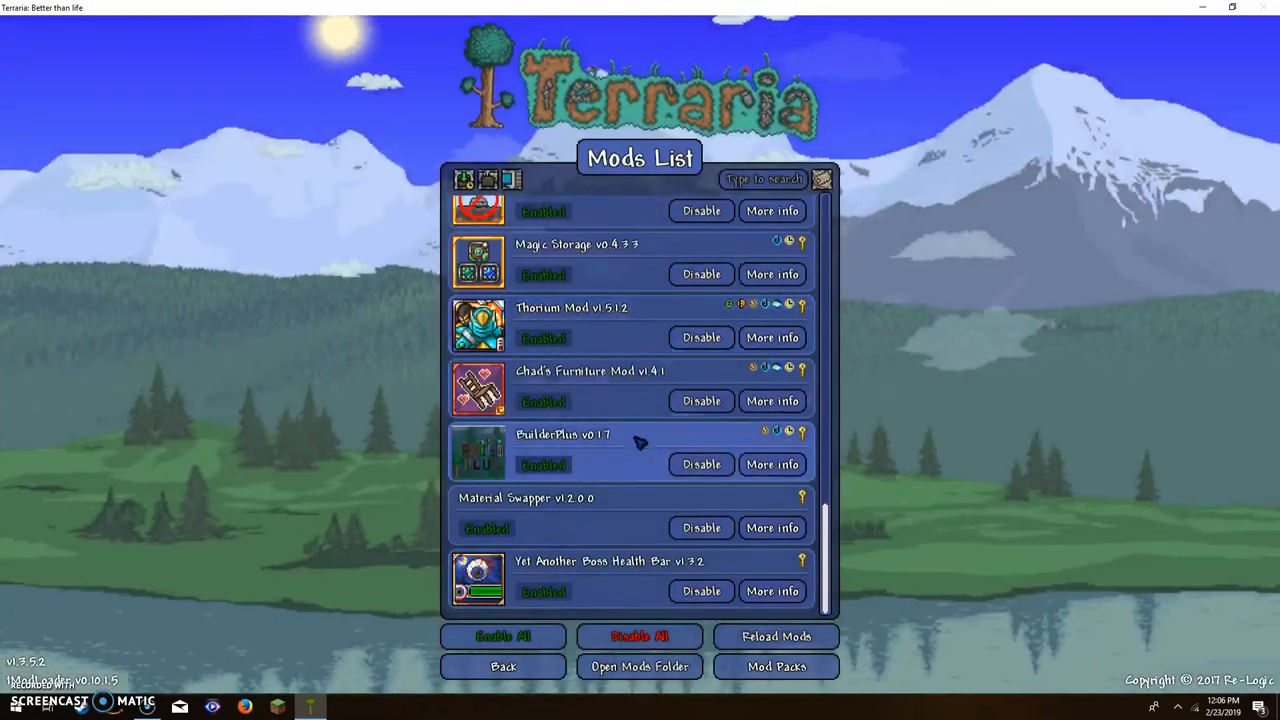
{"action": "scroll", "scroll_direction": "down", "scroll_amount": 3}
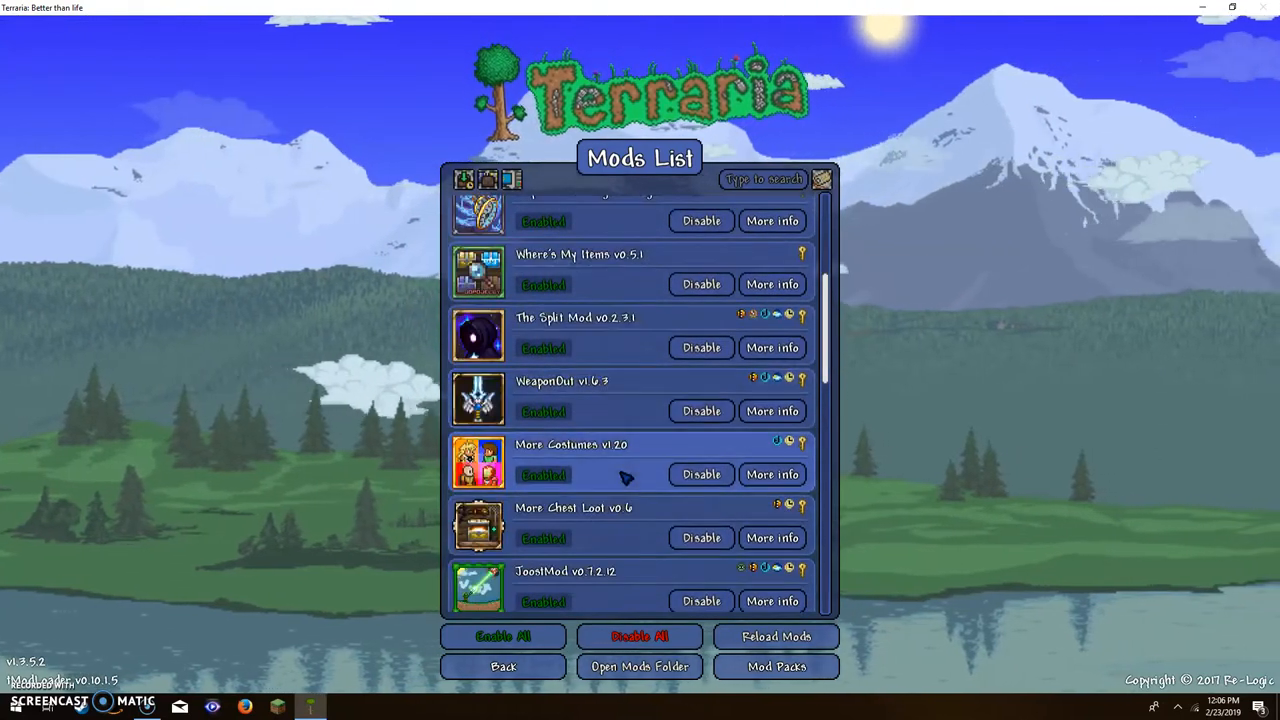
{"action": "scroll", "scroll_direction": "down", "scroll_amount": 3}
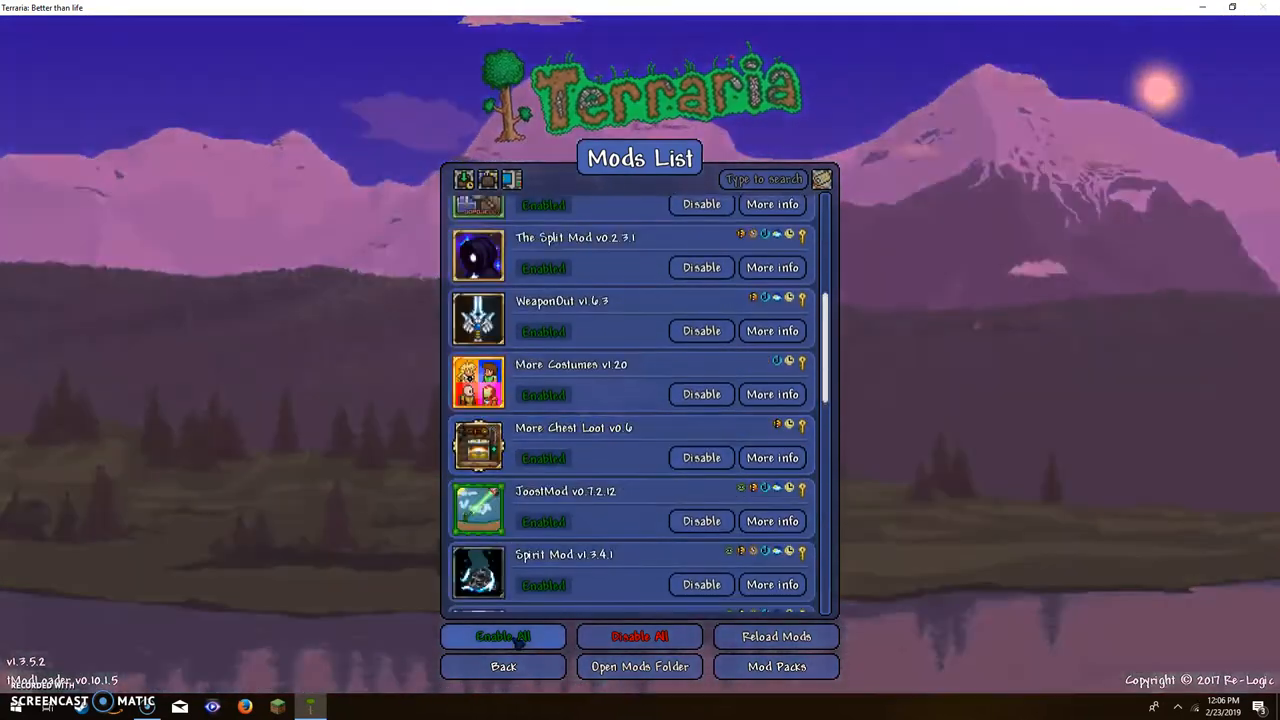
{"action": "left_click", "coordinate": [504, 666]}
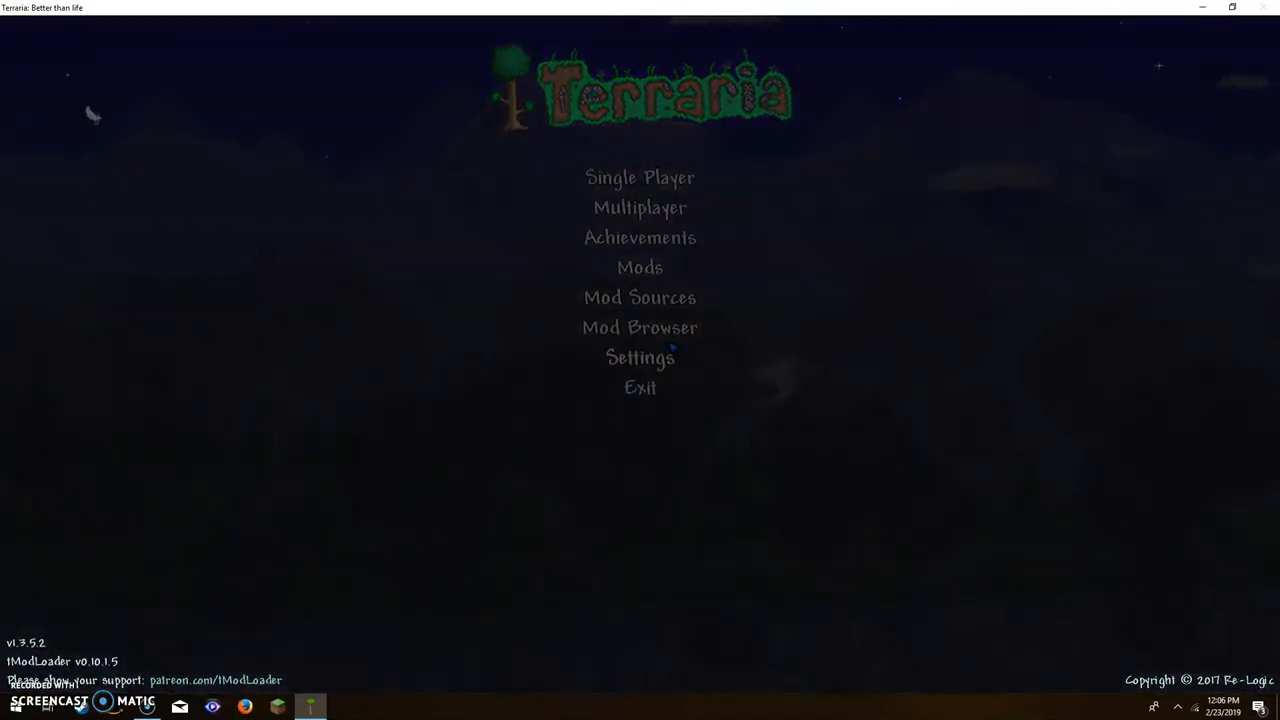
{"action": "mouse_move", "coordinate": [640, 328]}
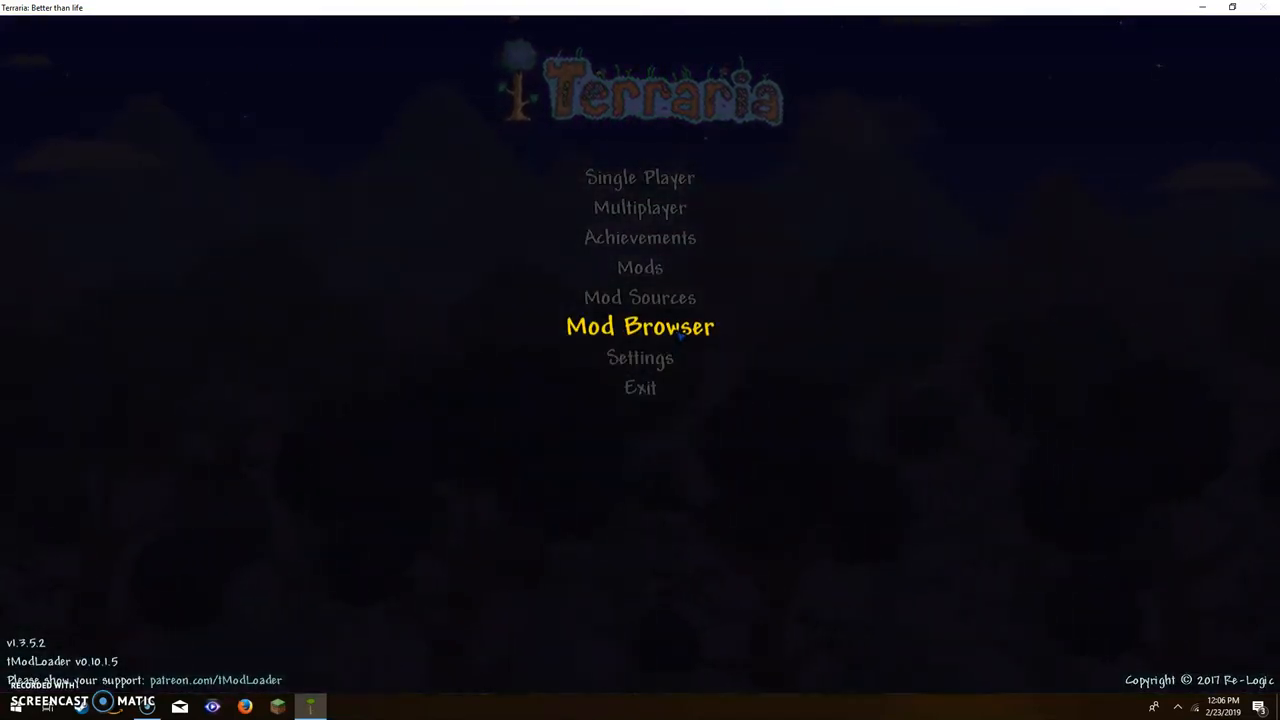
{"action": "mouse_move", "coordinate": [672, 348]}
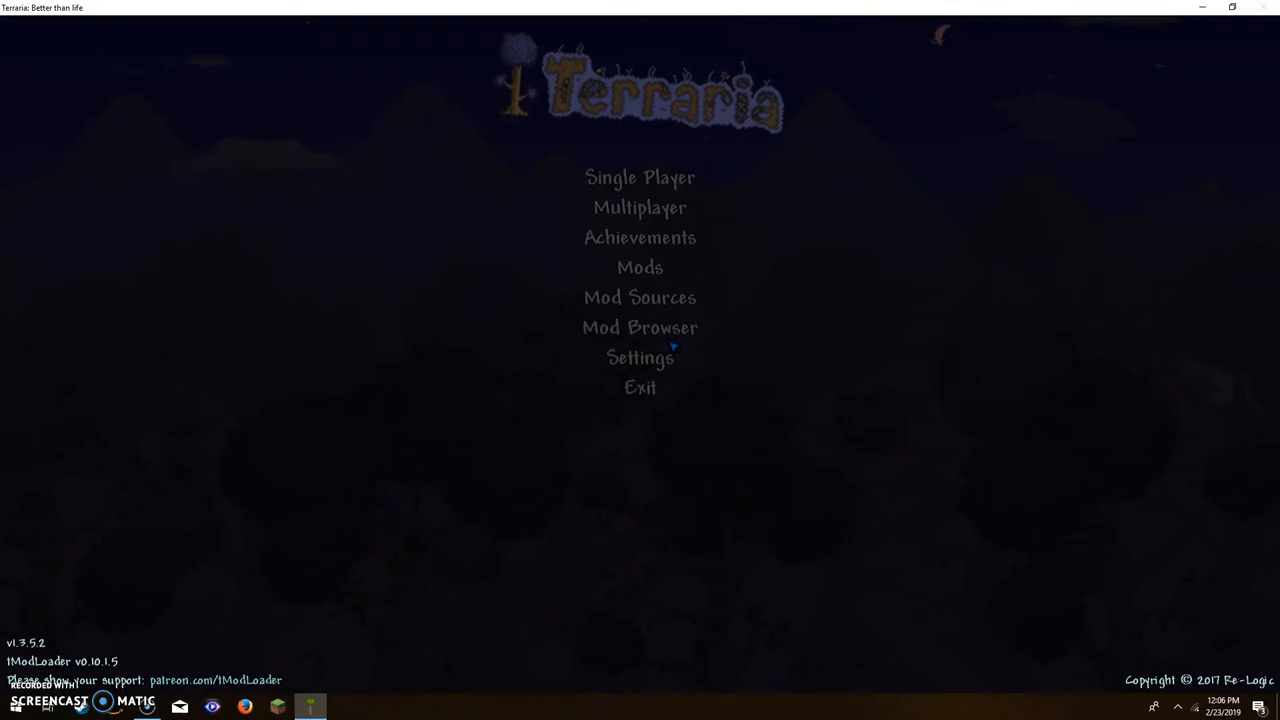